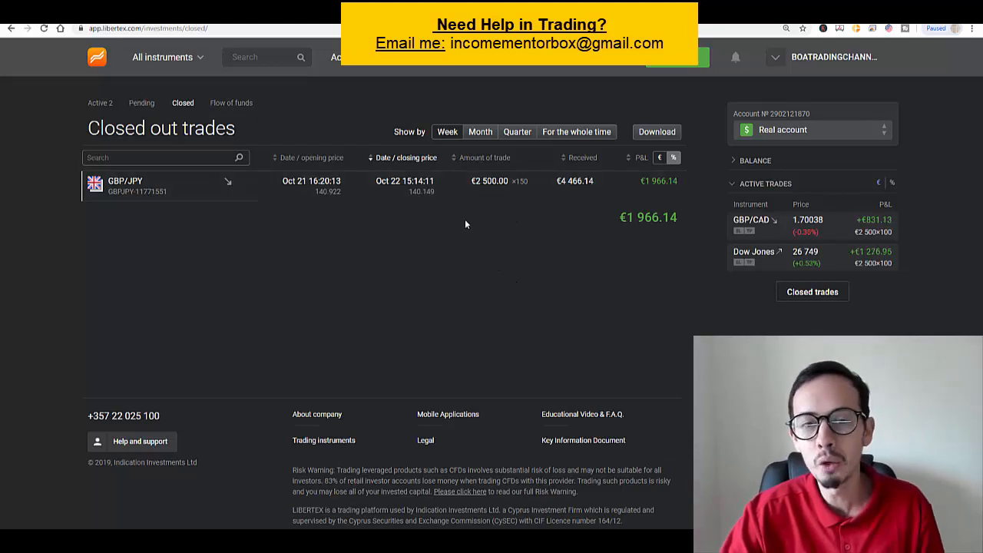
{"action": "mouse_move", "coordinate": [456, 242]}
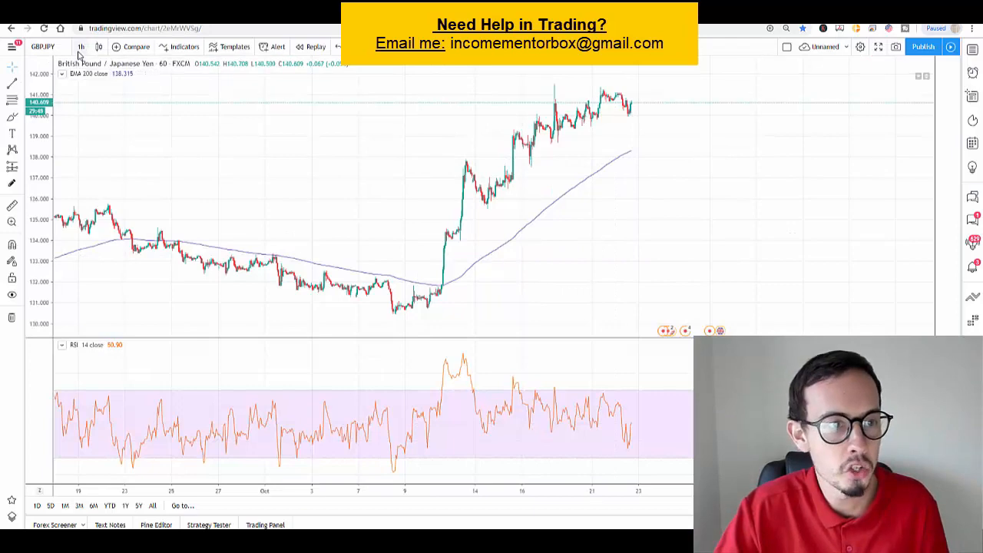
Switch GBP/JPY to 5m and brush two horizontal support strokes along the lows near 140.00.
{"action": "left_click", "coordinate": [81, 46]}
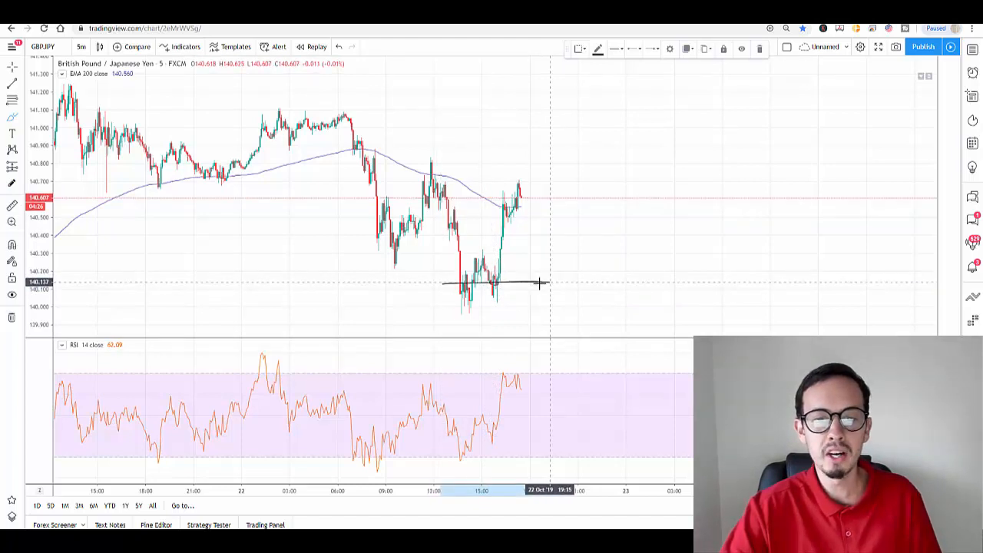
{"action": "left_click_drag", "start_coordinate": [538, 283], "coordinate": [546, 307]}
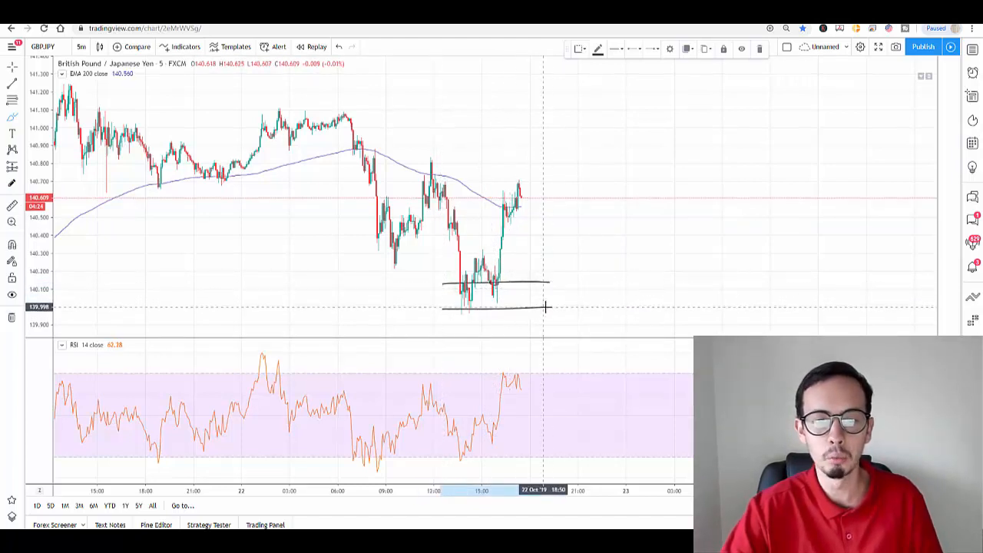
{"action": "left_click_drag", "start_coordinate": [442, 311], "coordinate": [550, 311]}
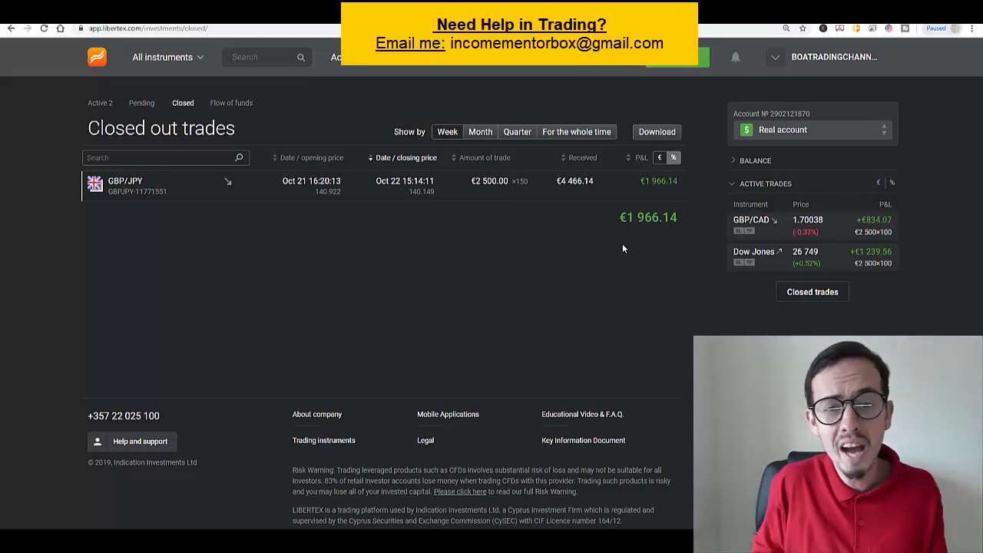
{"action": "mouse_move", "coordinate": [620, 245]}
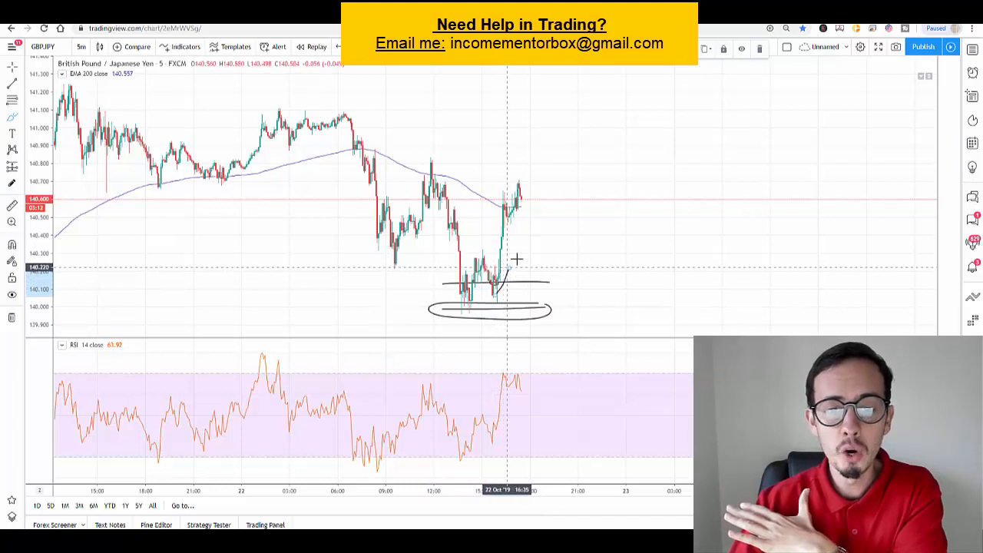
Brush a curved stroke rising from the circled lows to show the expected bounce.
{"action": "left_click_drag", "start_coordinate": [496, 288], "coordinate": [556, 207]}
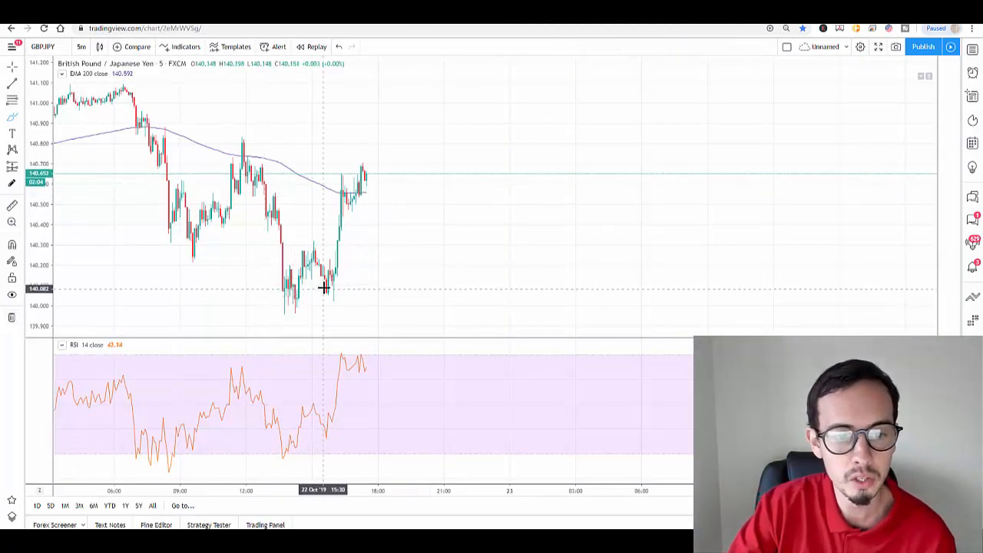
Brush a support line at the lows, a rally stroke up to resistance, and circle the earlier left-side highs.
{"action": "left_click_drag", "start_coordinate": [323, 284], "coordinate": [369, 284]}
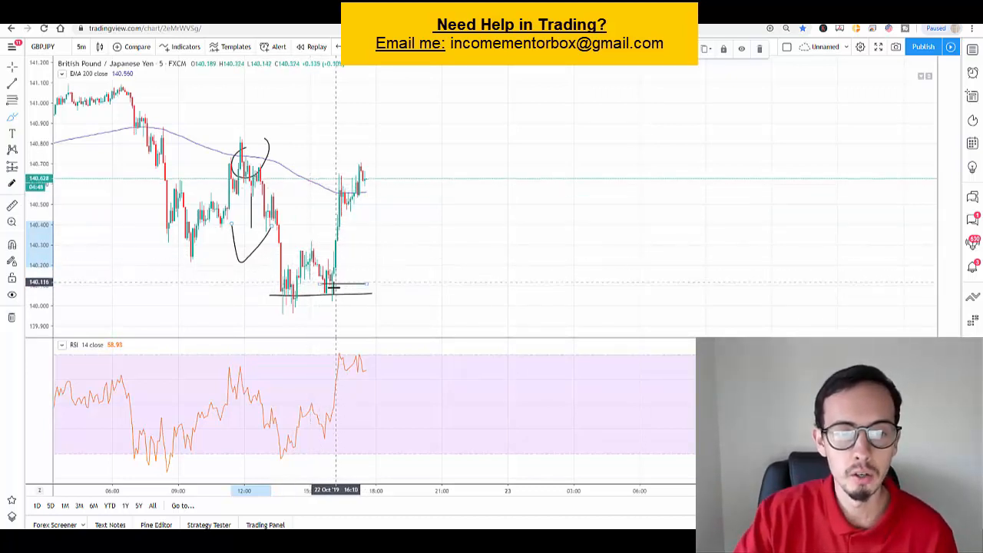
{"action": "left_click_drag", "start_coordinate": [334, 288], "coordinate": [430, 161]}
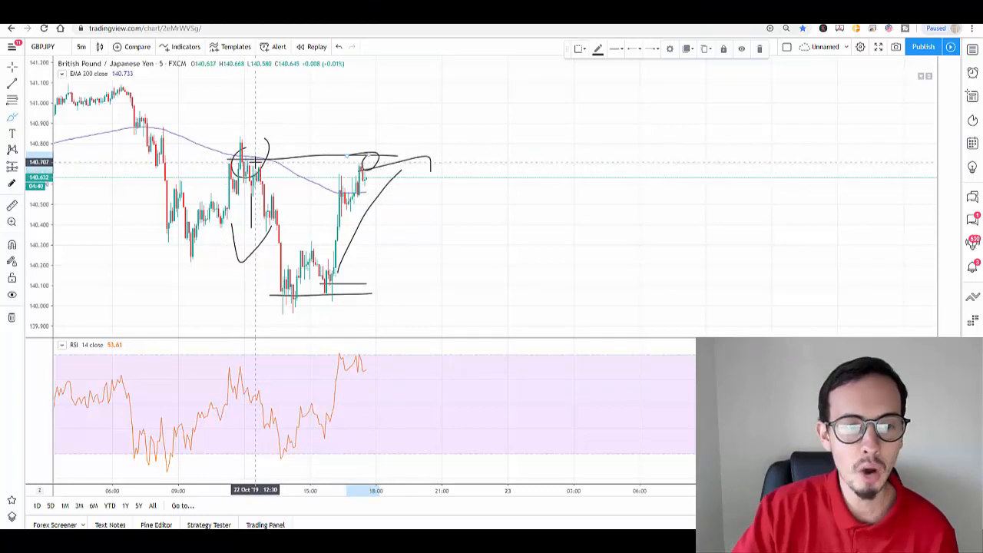
{"action": "mouse_move", "coordinate": [140, 78]}
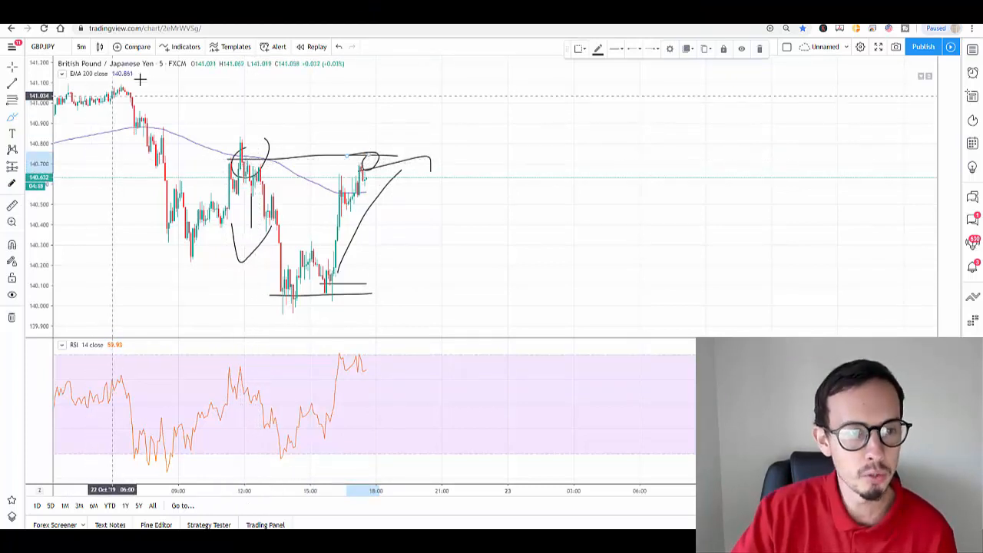
{"action": "left_click_drag", "start_coordinate": [57, 104], "coordinate": [142, 88]}
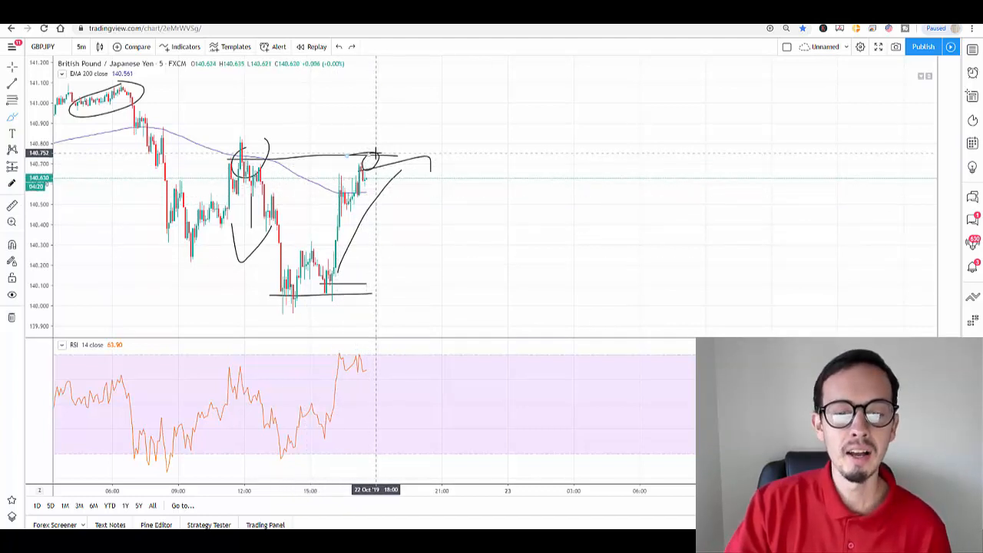
{"action": "mouse_move", "coordinate": [366, 203]}
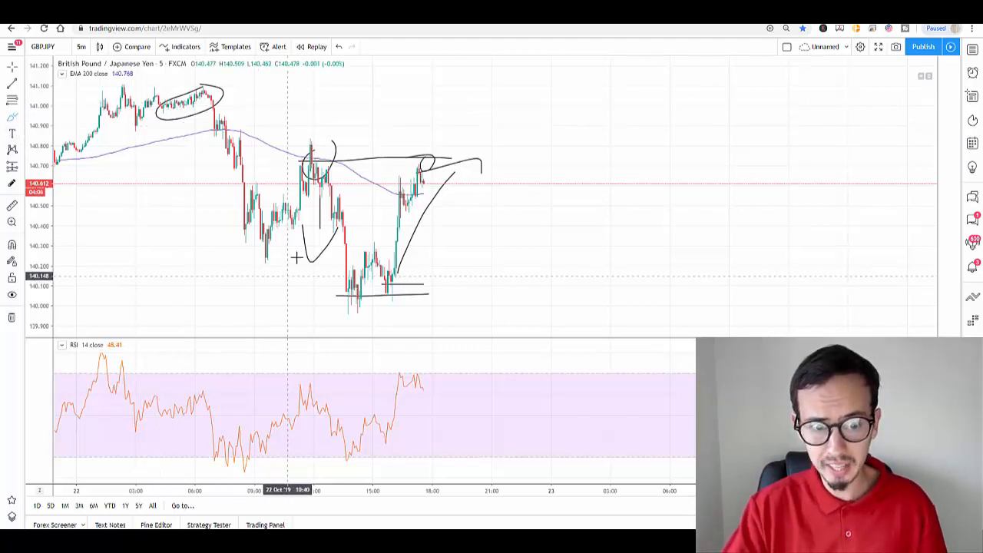
{"action": "mouse_move", "coordinate": [452, 159]}
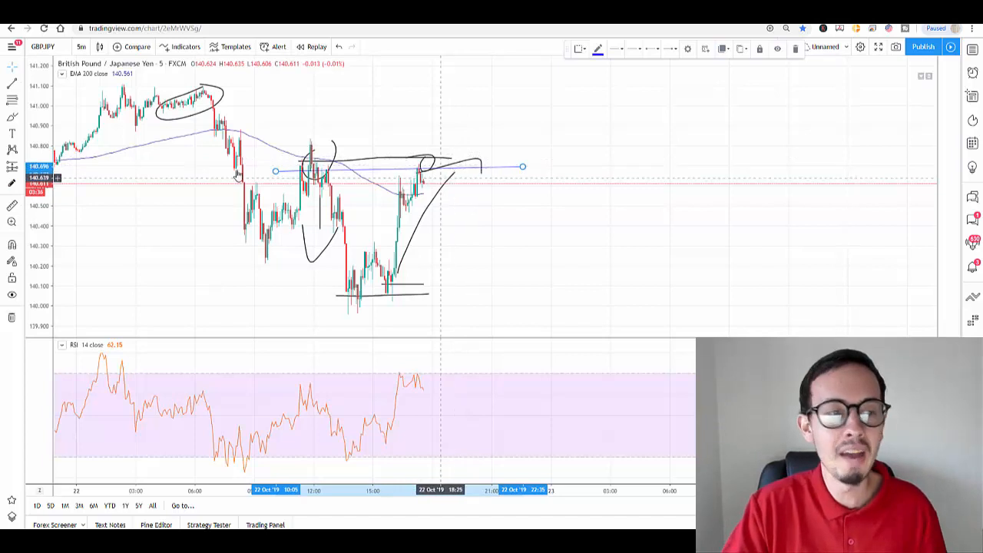
Brush the expected drop from the 140.70 resistance line toward the lows and the move back up.
{"action": "left_click_drag", "start_coordinate": [422, 176], "coordinate": [529, 279]}
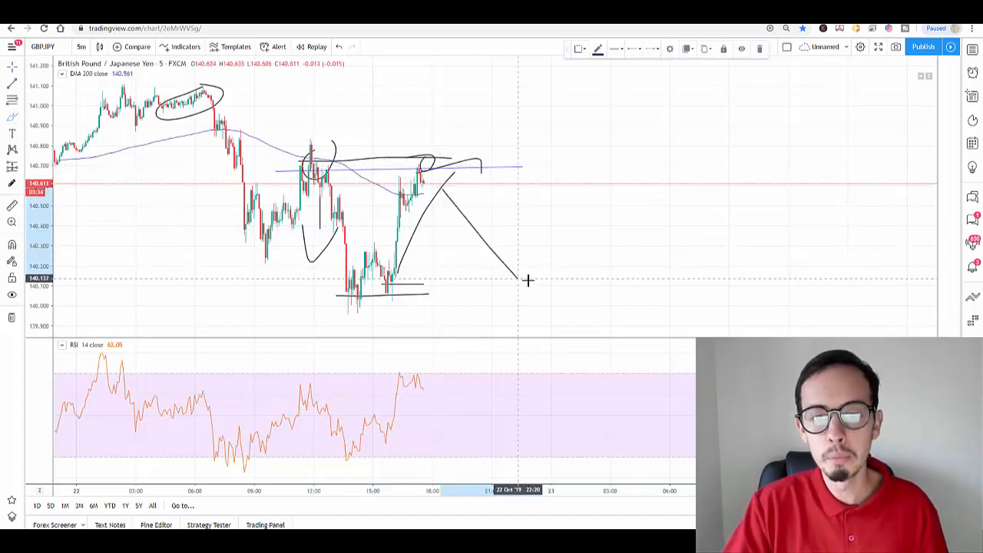
{"action": "left_click_drag", "start_coordinate": [546, 280], "coordinate": [641, 108]}
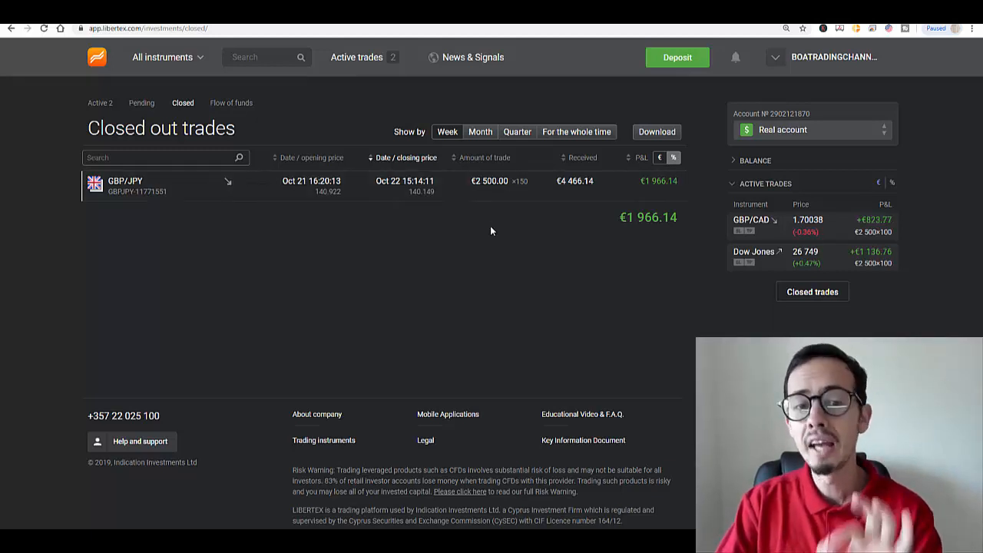
{"action": "mouse_move", "coordinate": [453, 261]}
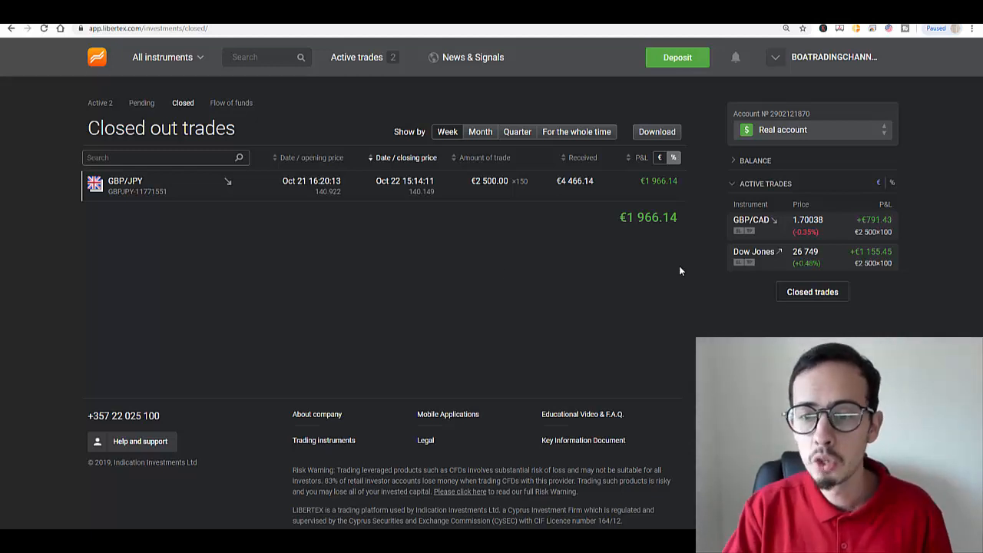
{"action": "mouse_move", "coordinate": [478, 368]}
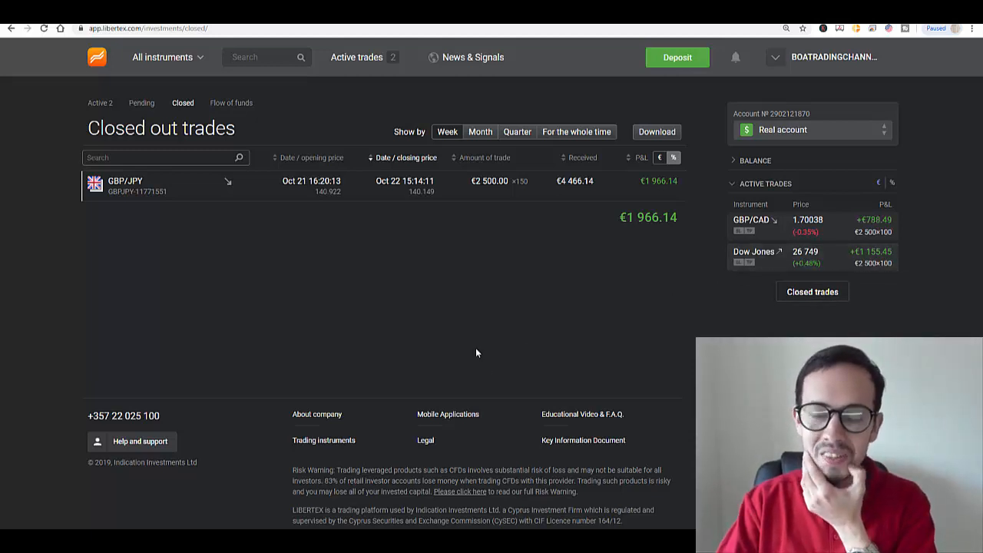
{"action": "mouse_move", "coordinate": [470, 352]}
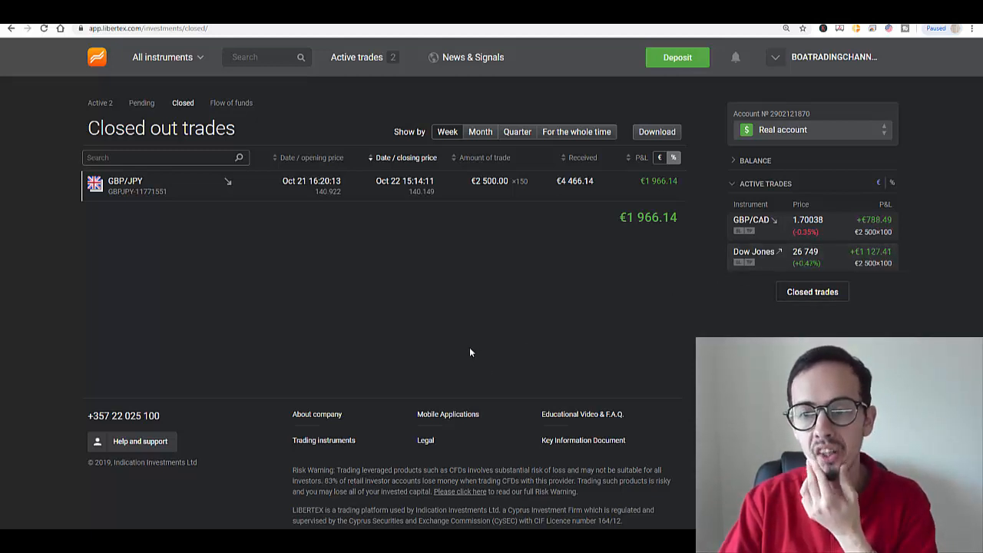